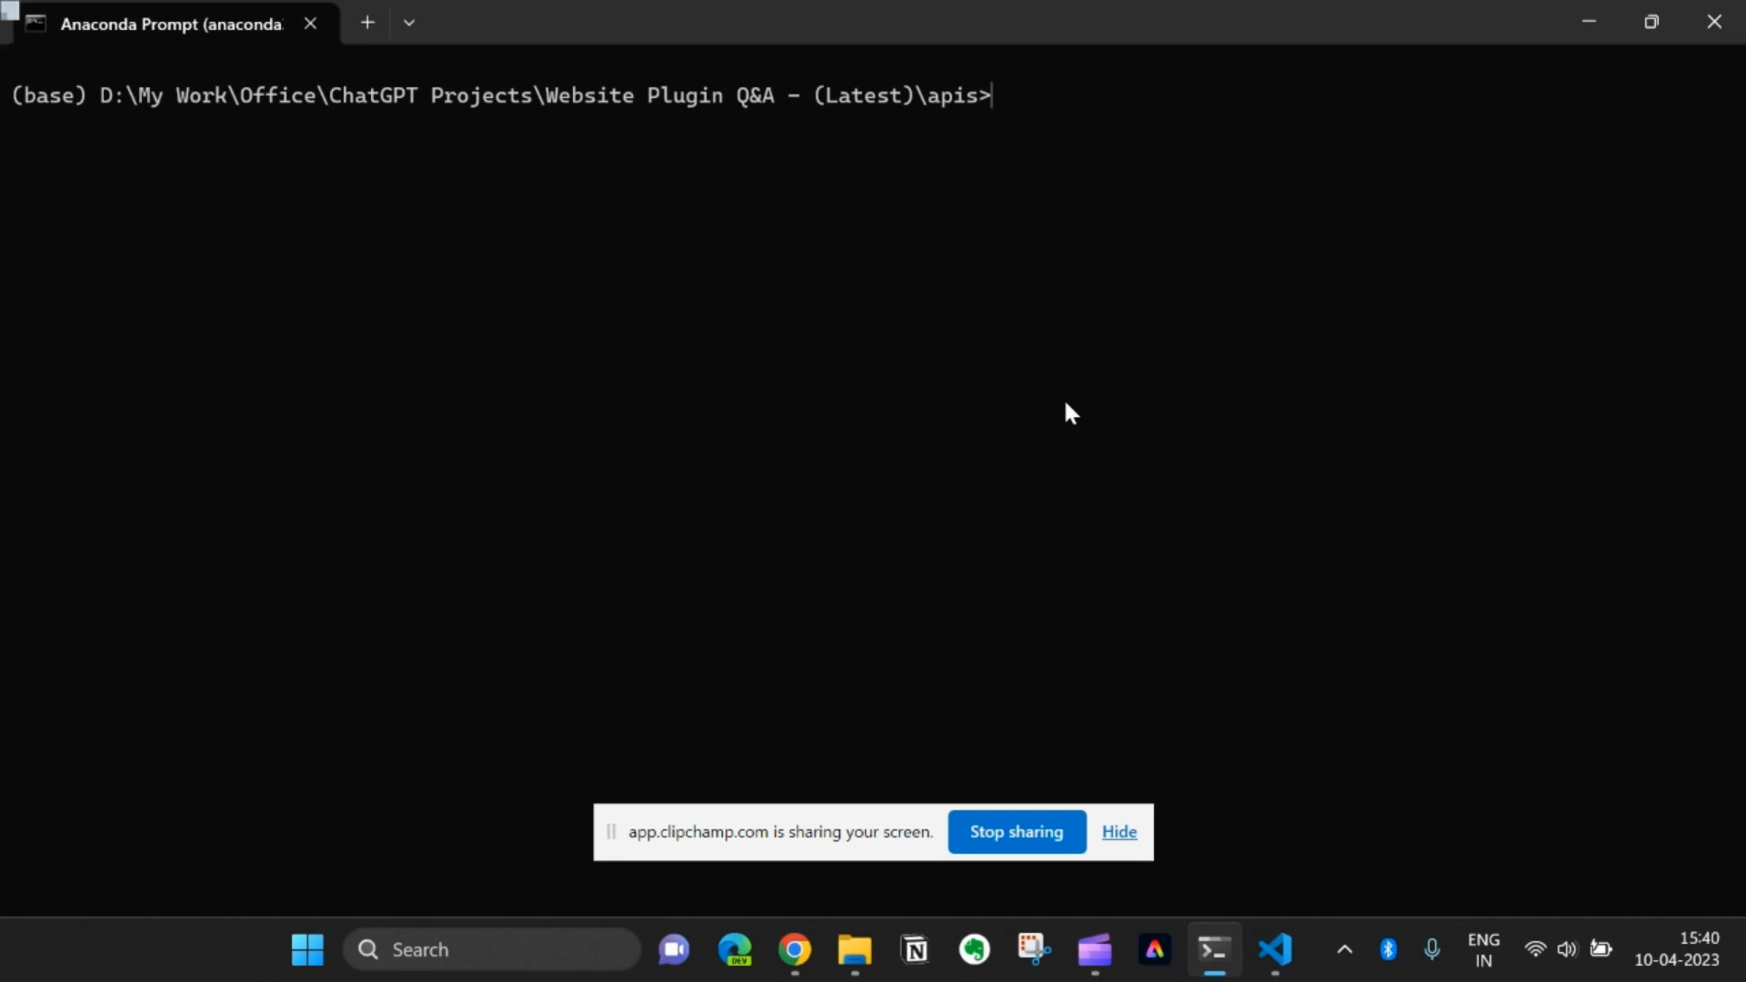
Step: Run 'pip freeze > requirements.txt' to export installed packages into requirements.txt
text(pip f)
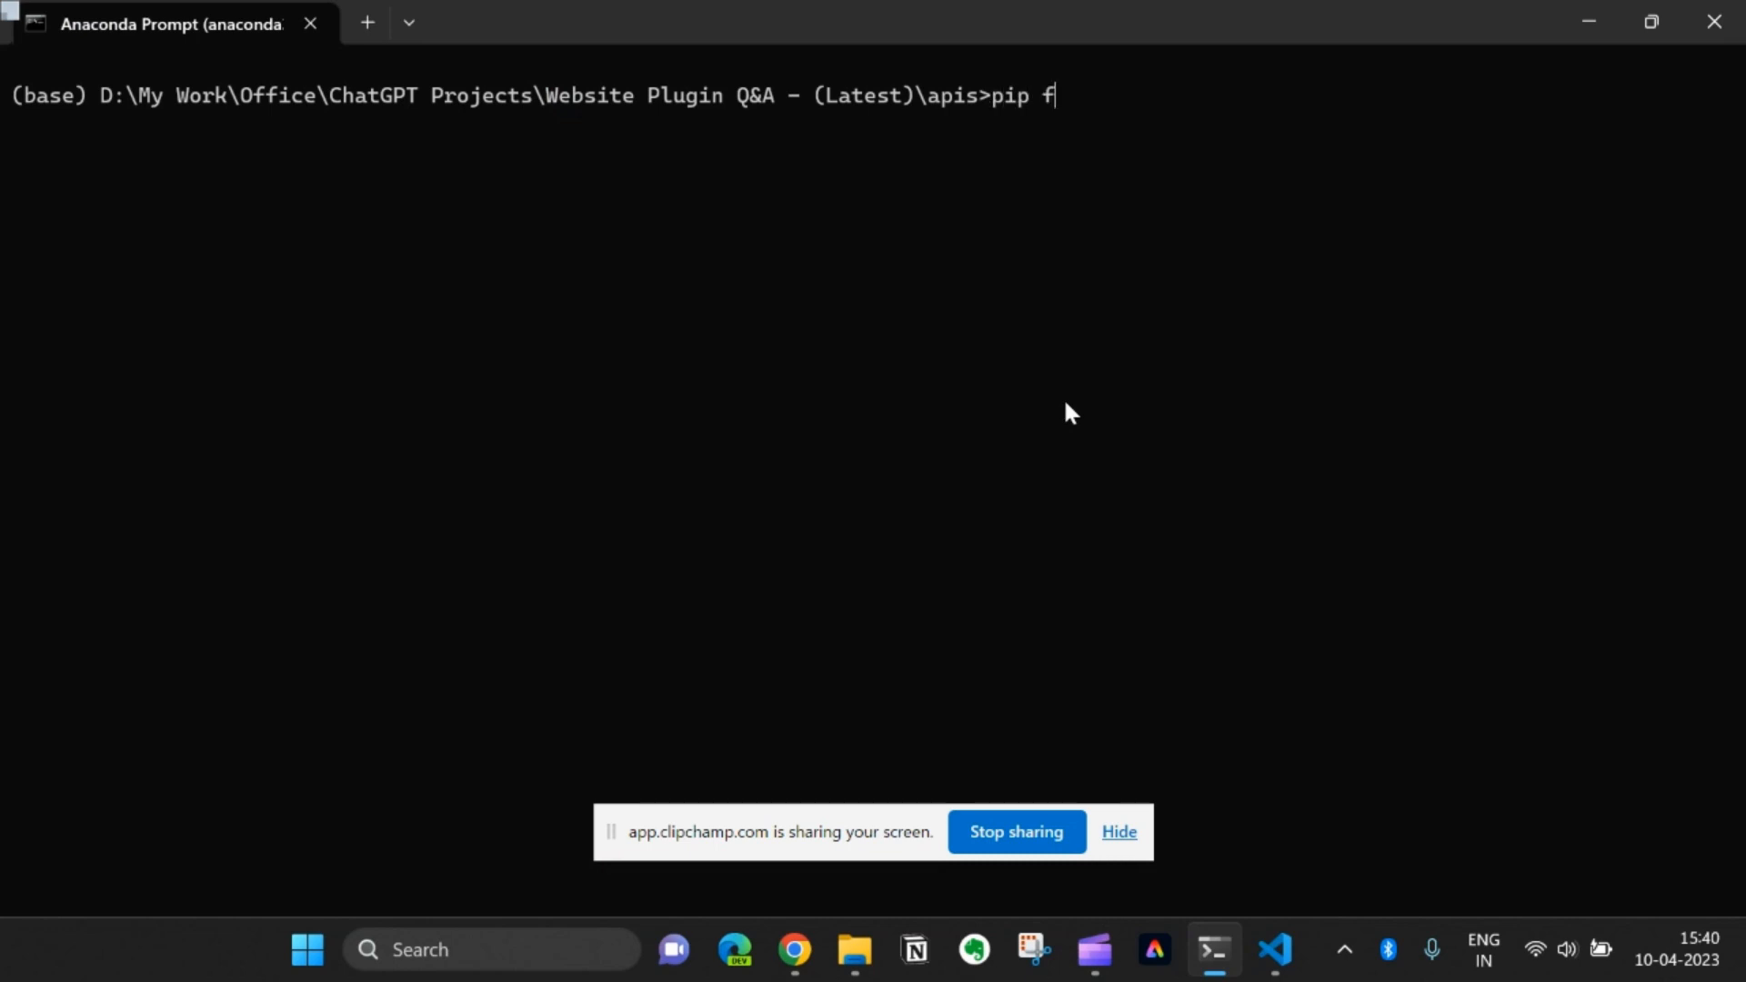
text(reeze > requir)
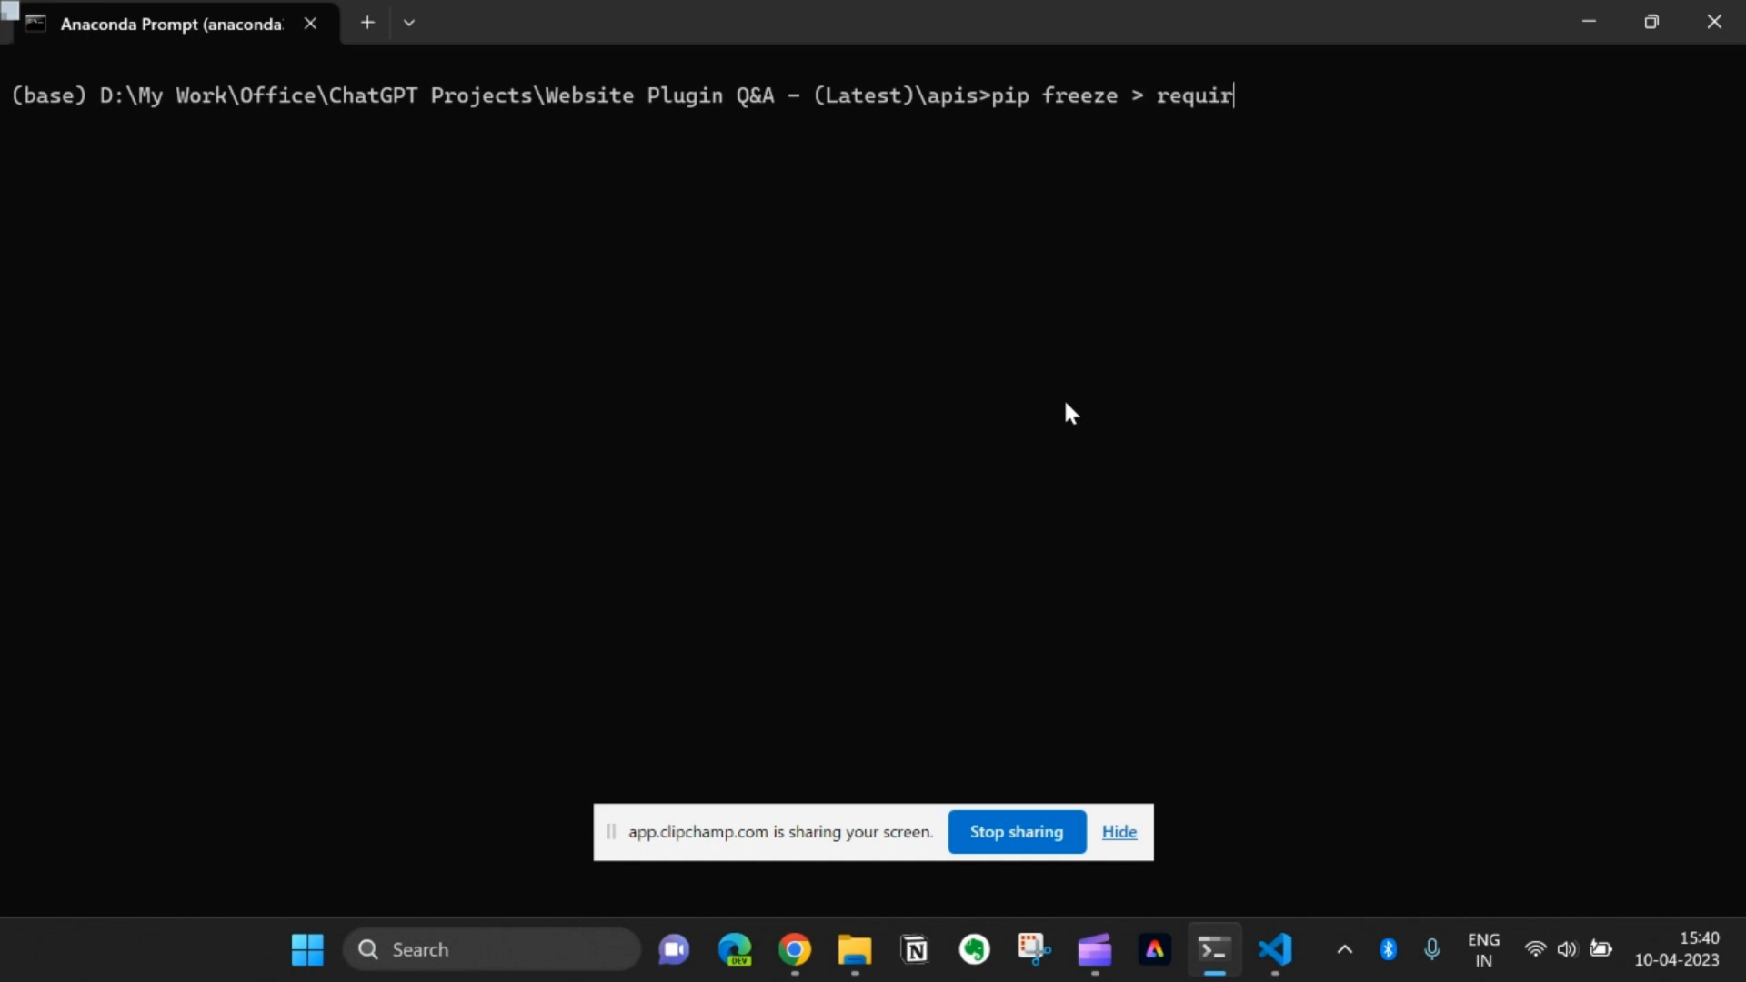
text(ements.txt)
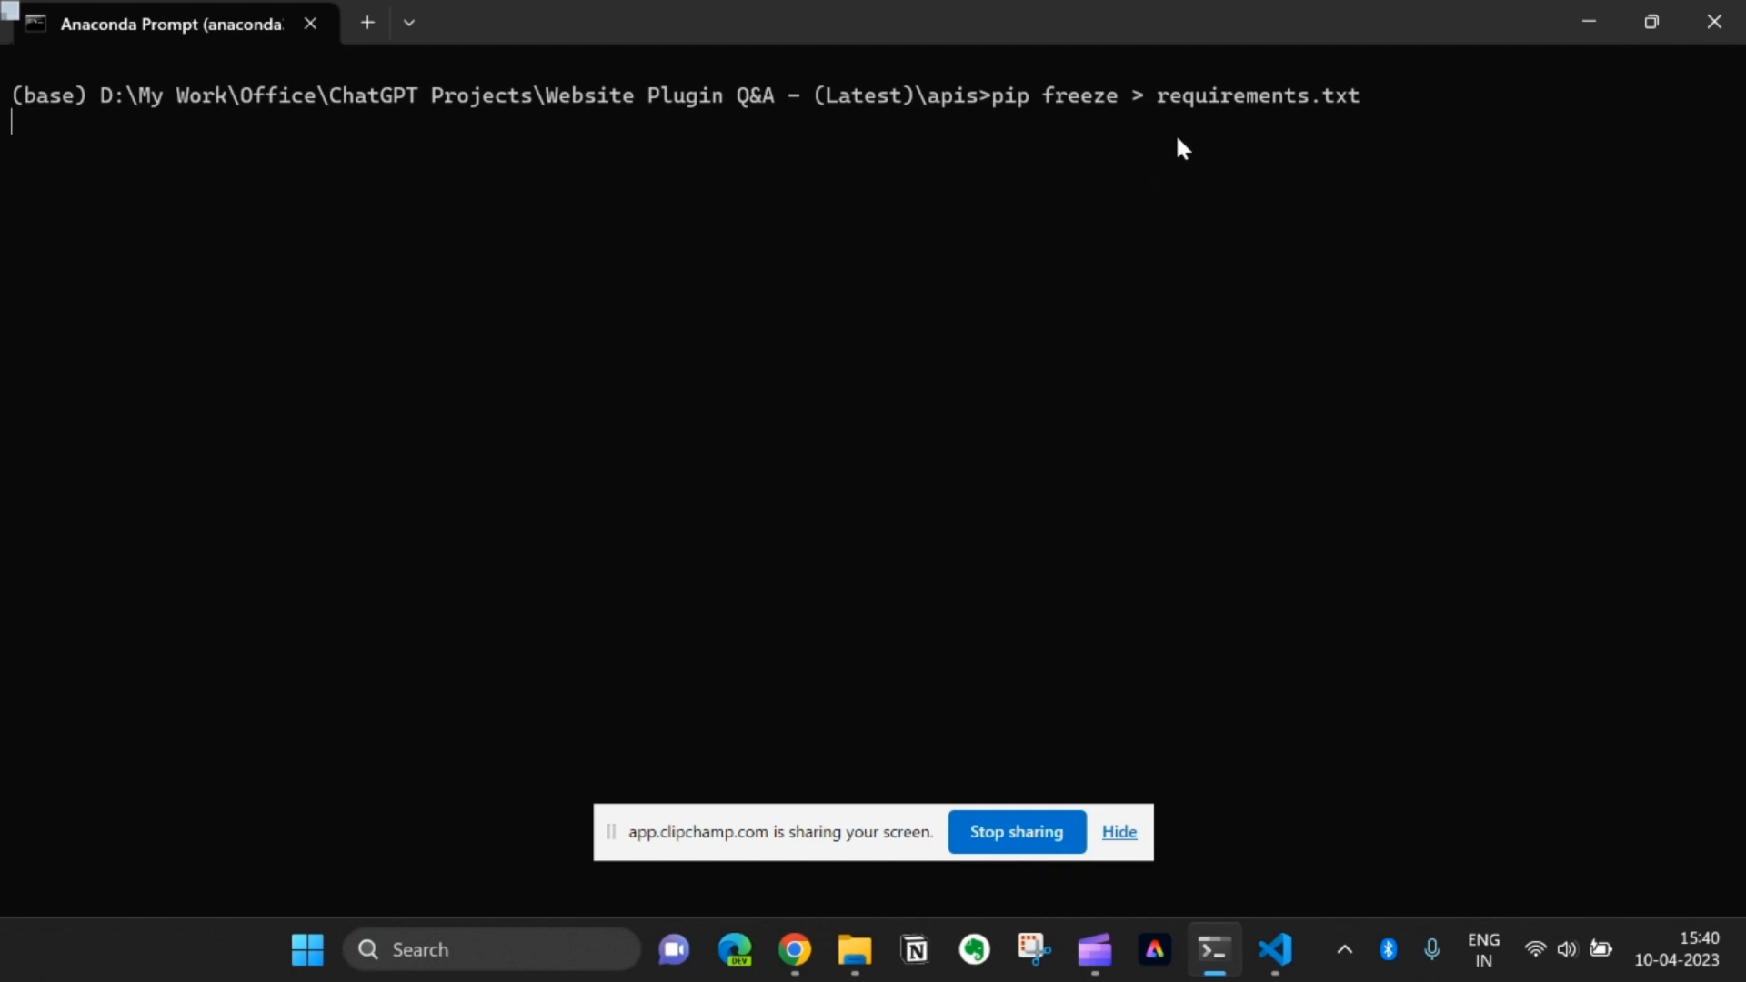
key(Return)
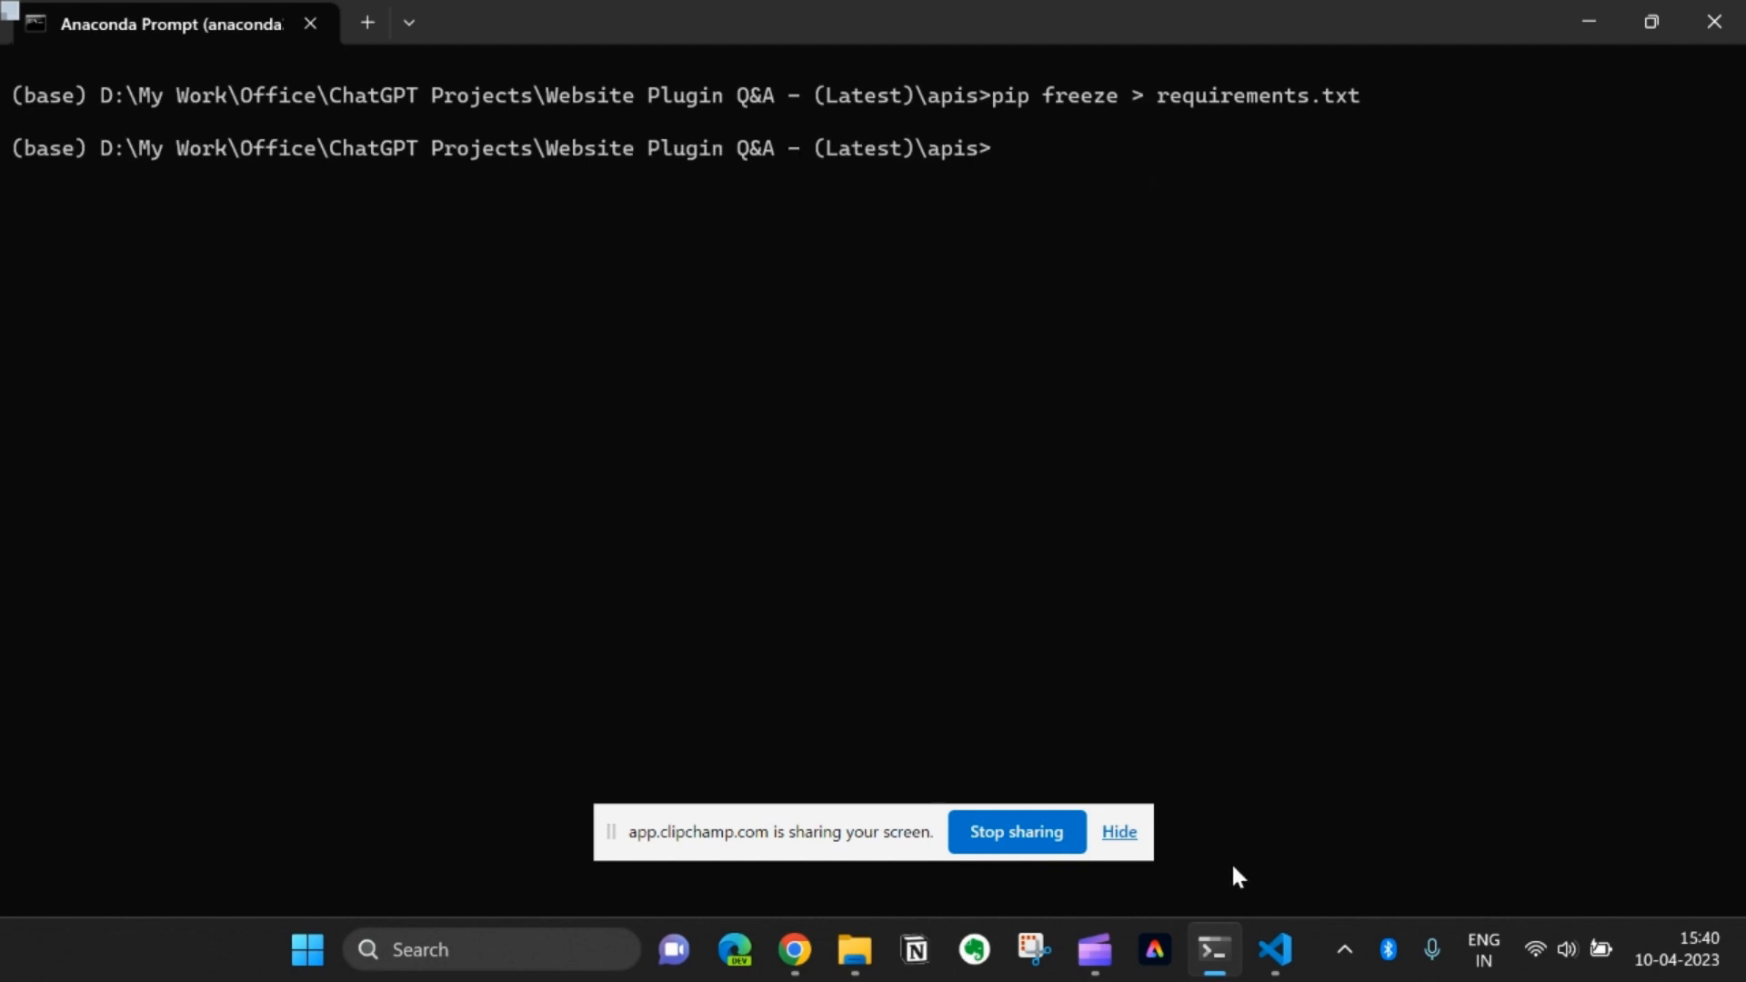
Step: Clear the path-filled contents of requirements.txt in VS Code, then return to Anaconda Prompt
click(1275, 950)
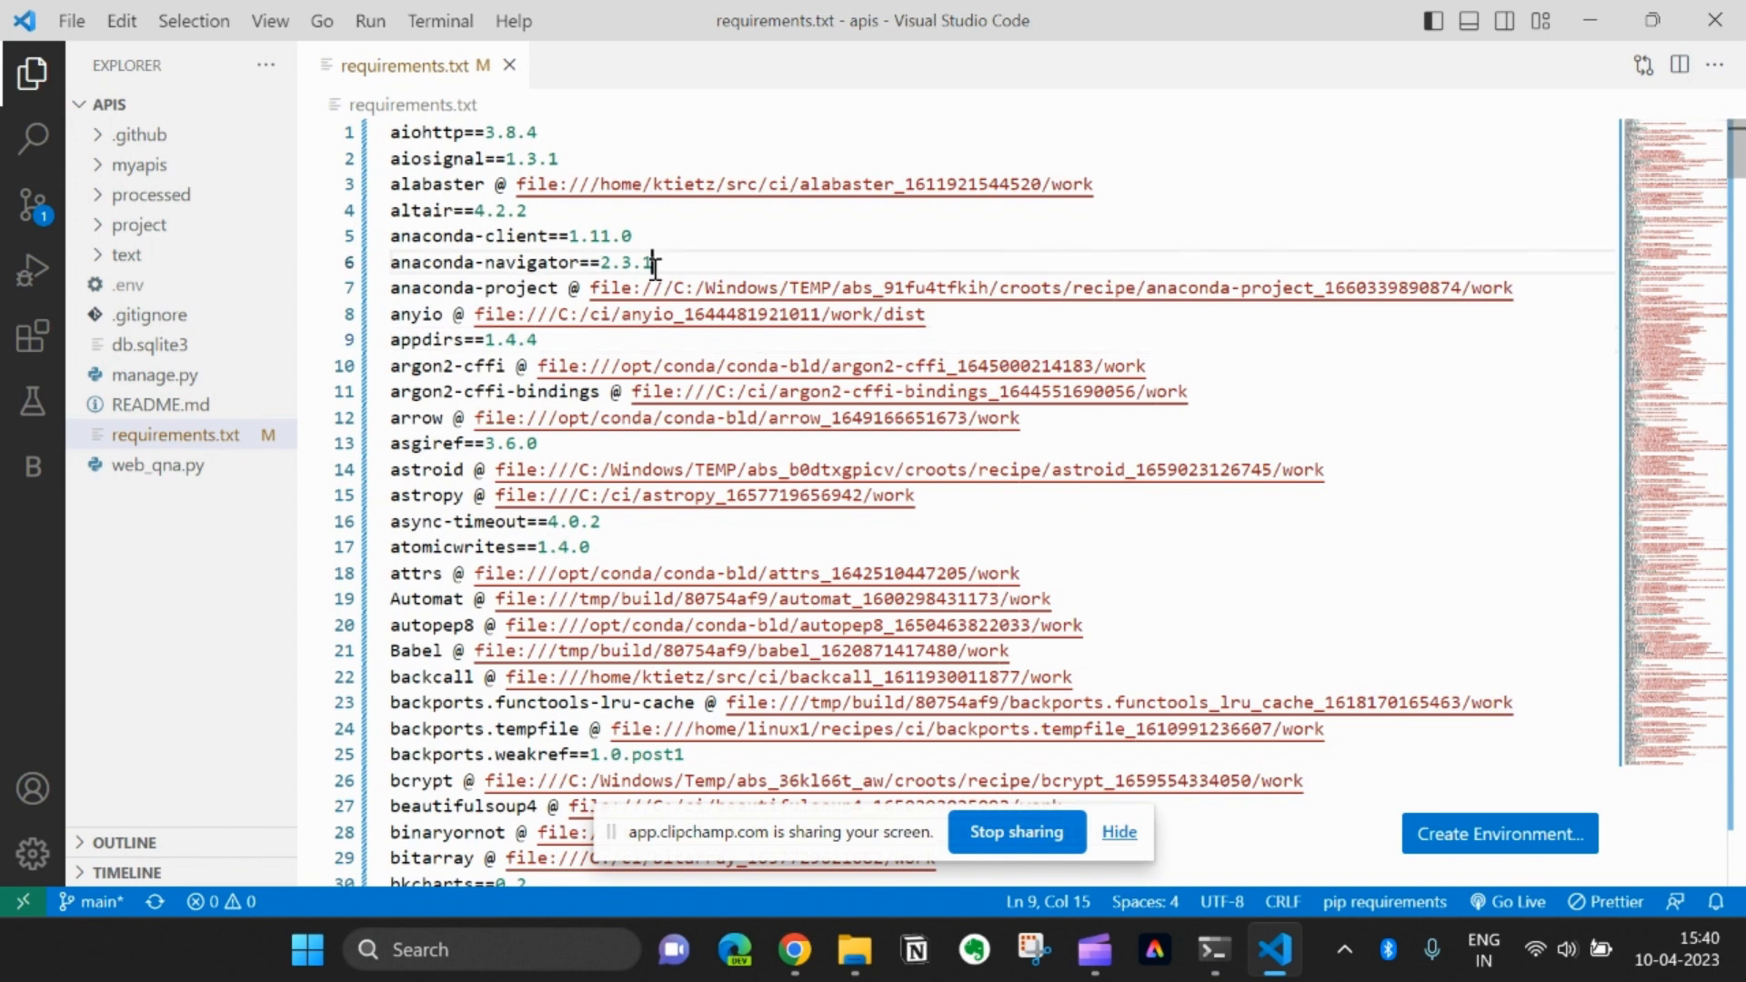
click(581, 262)
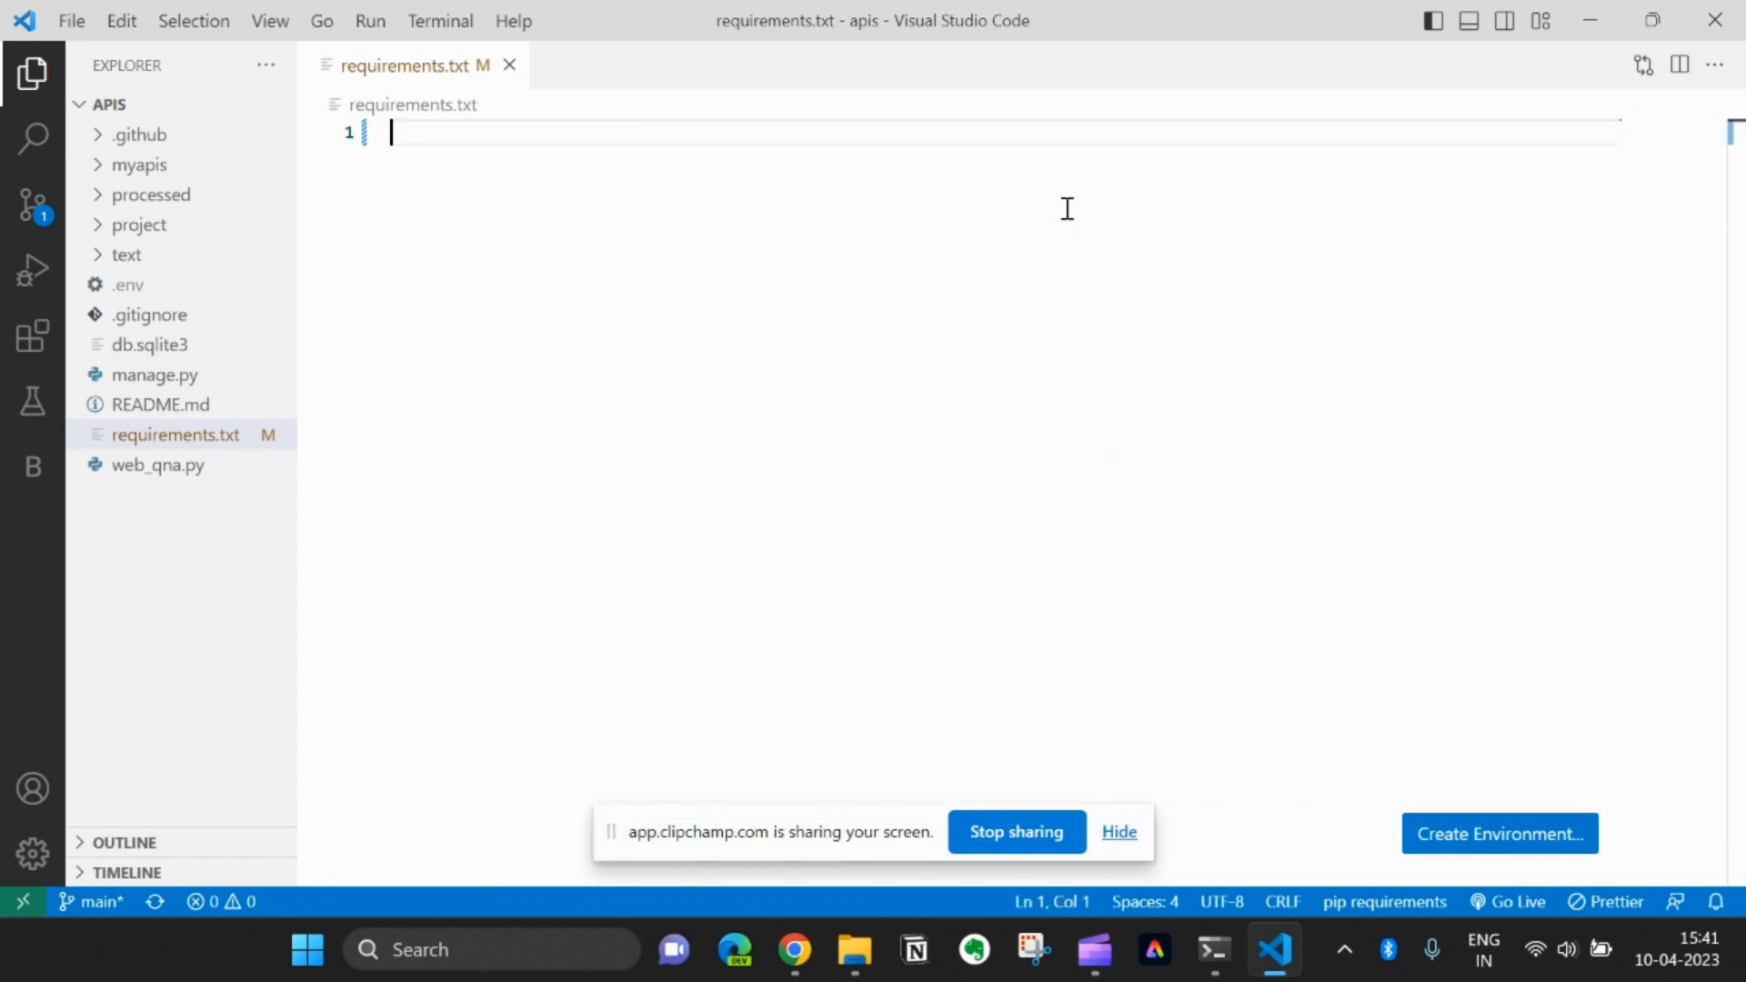
click(1212, 949)
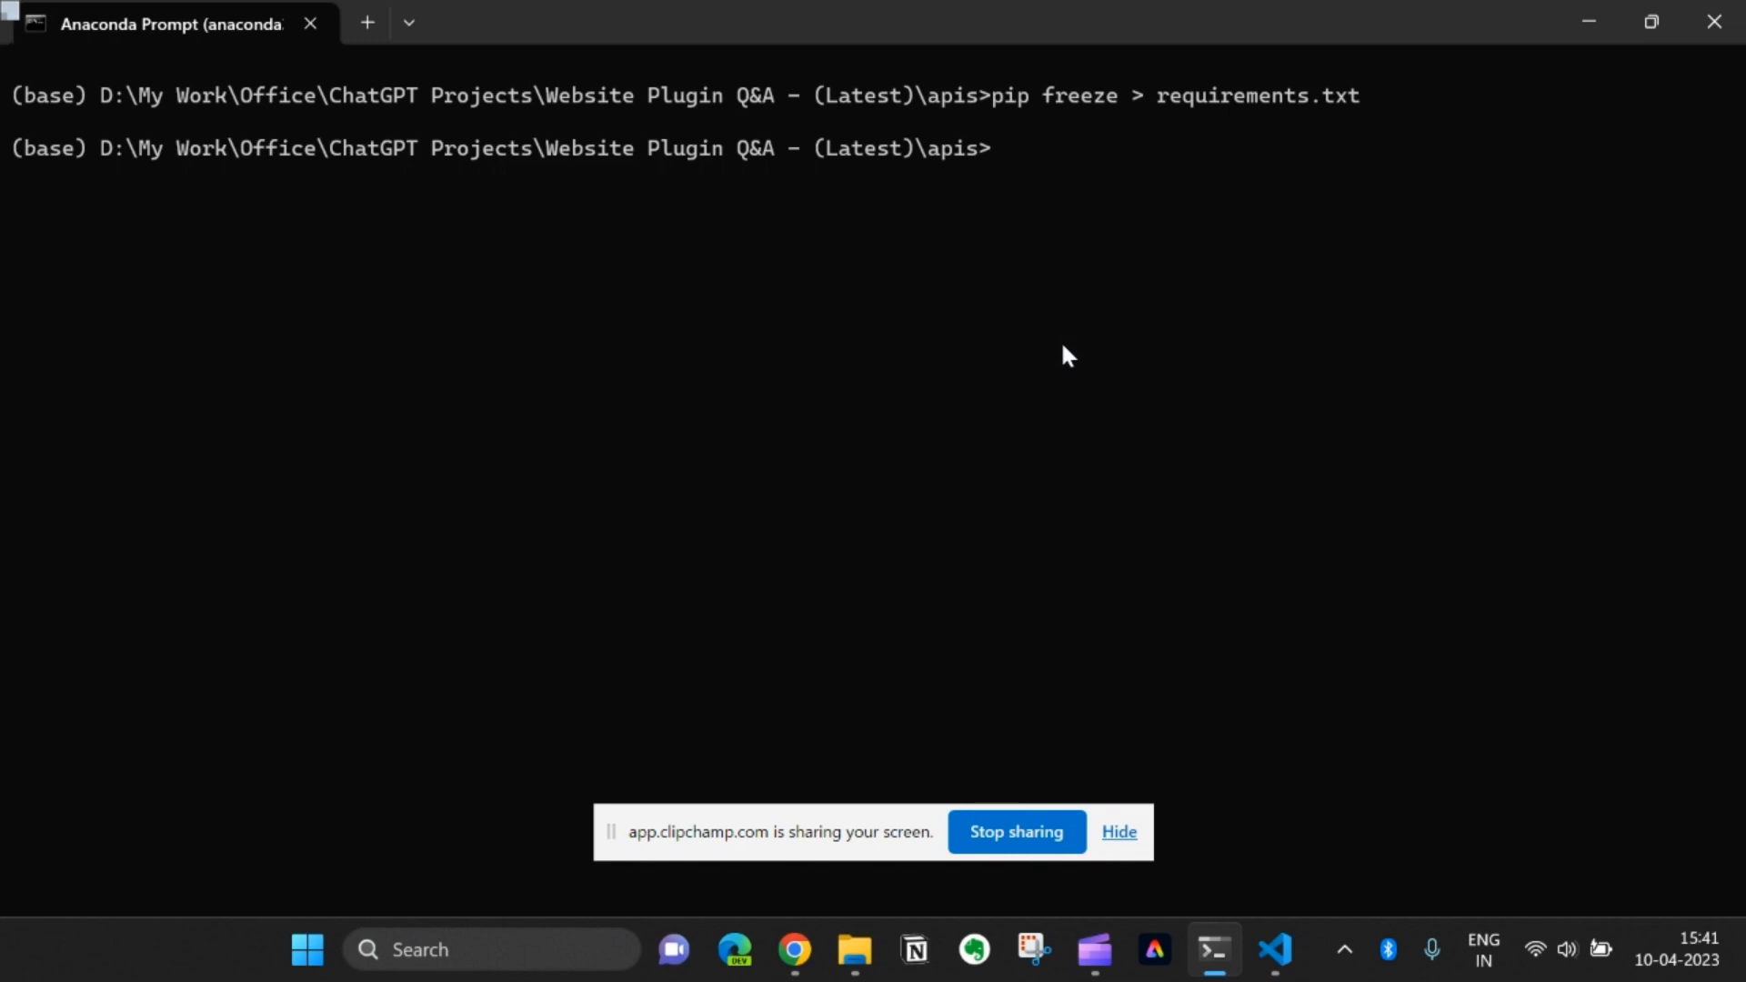
Step: Run 'pip list --format=freeze > requirements.txt' to rewrite the package list
text(pip)
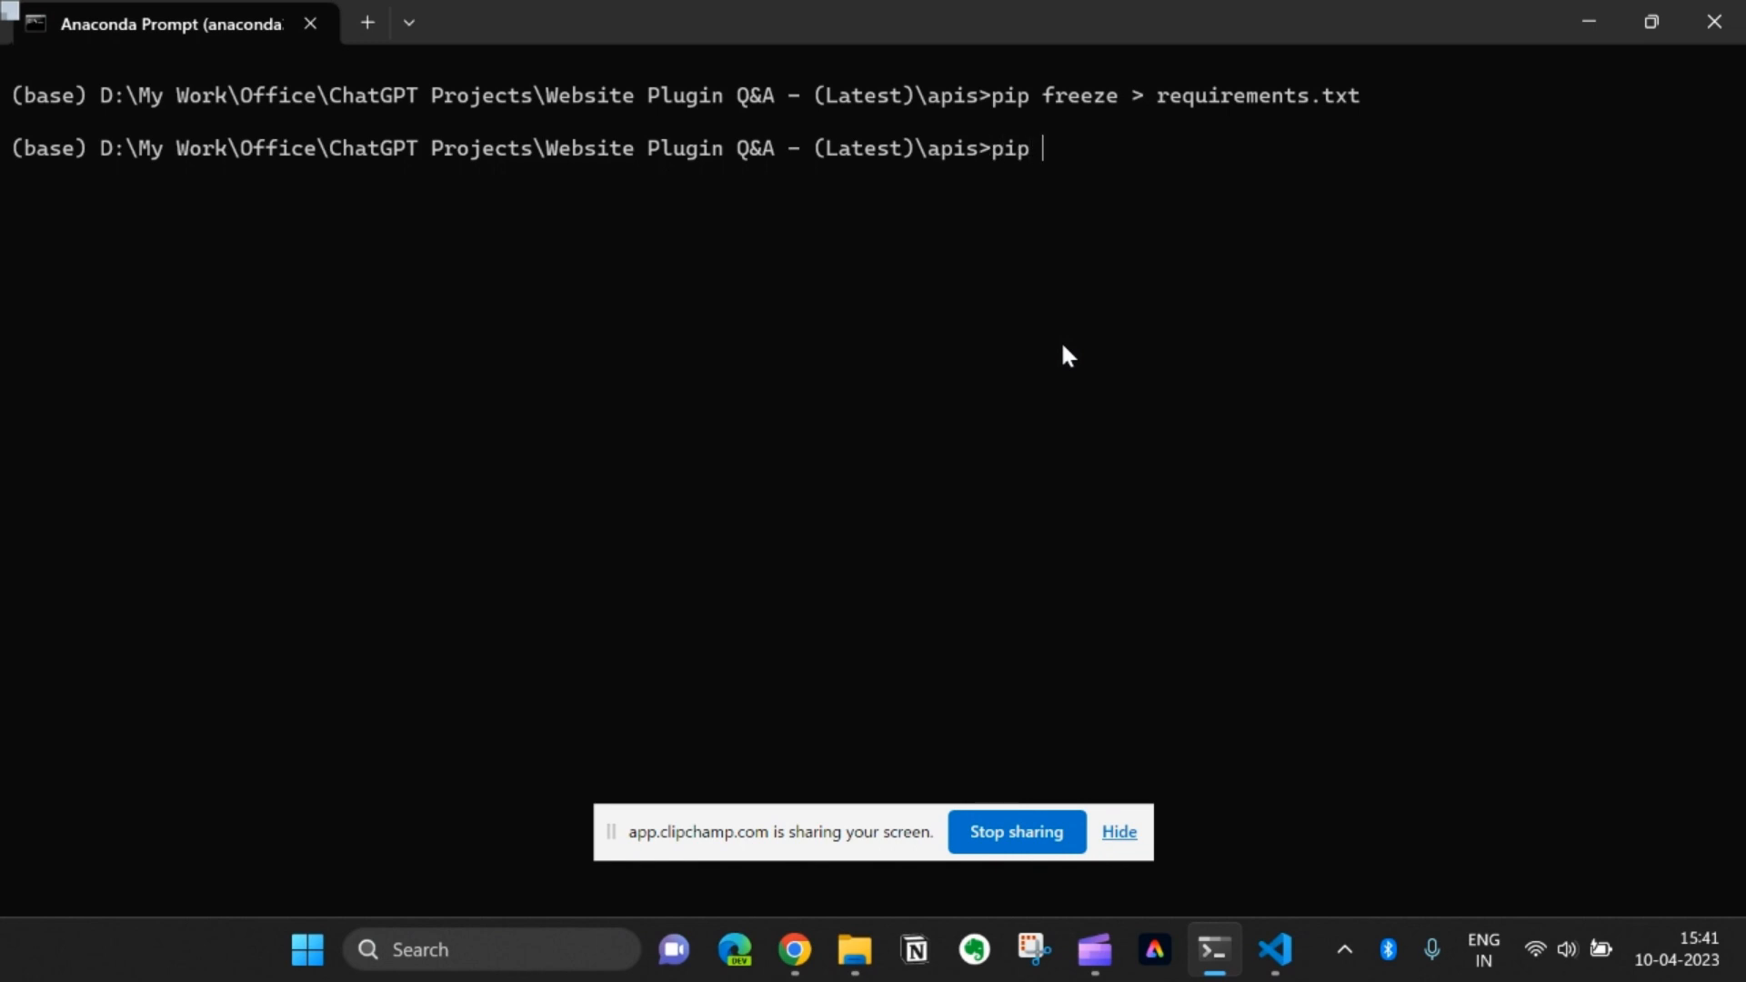
text(list --)
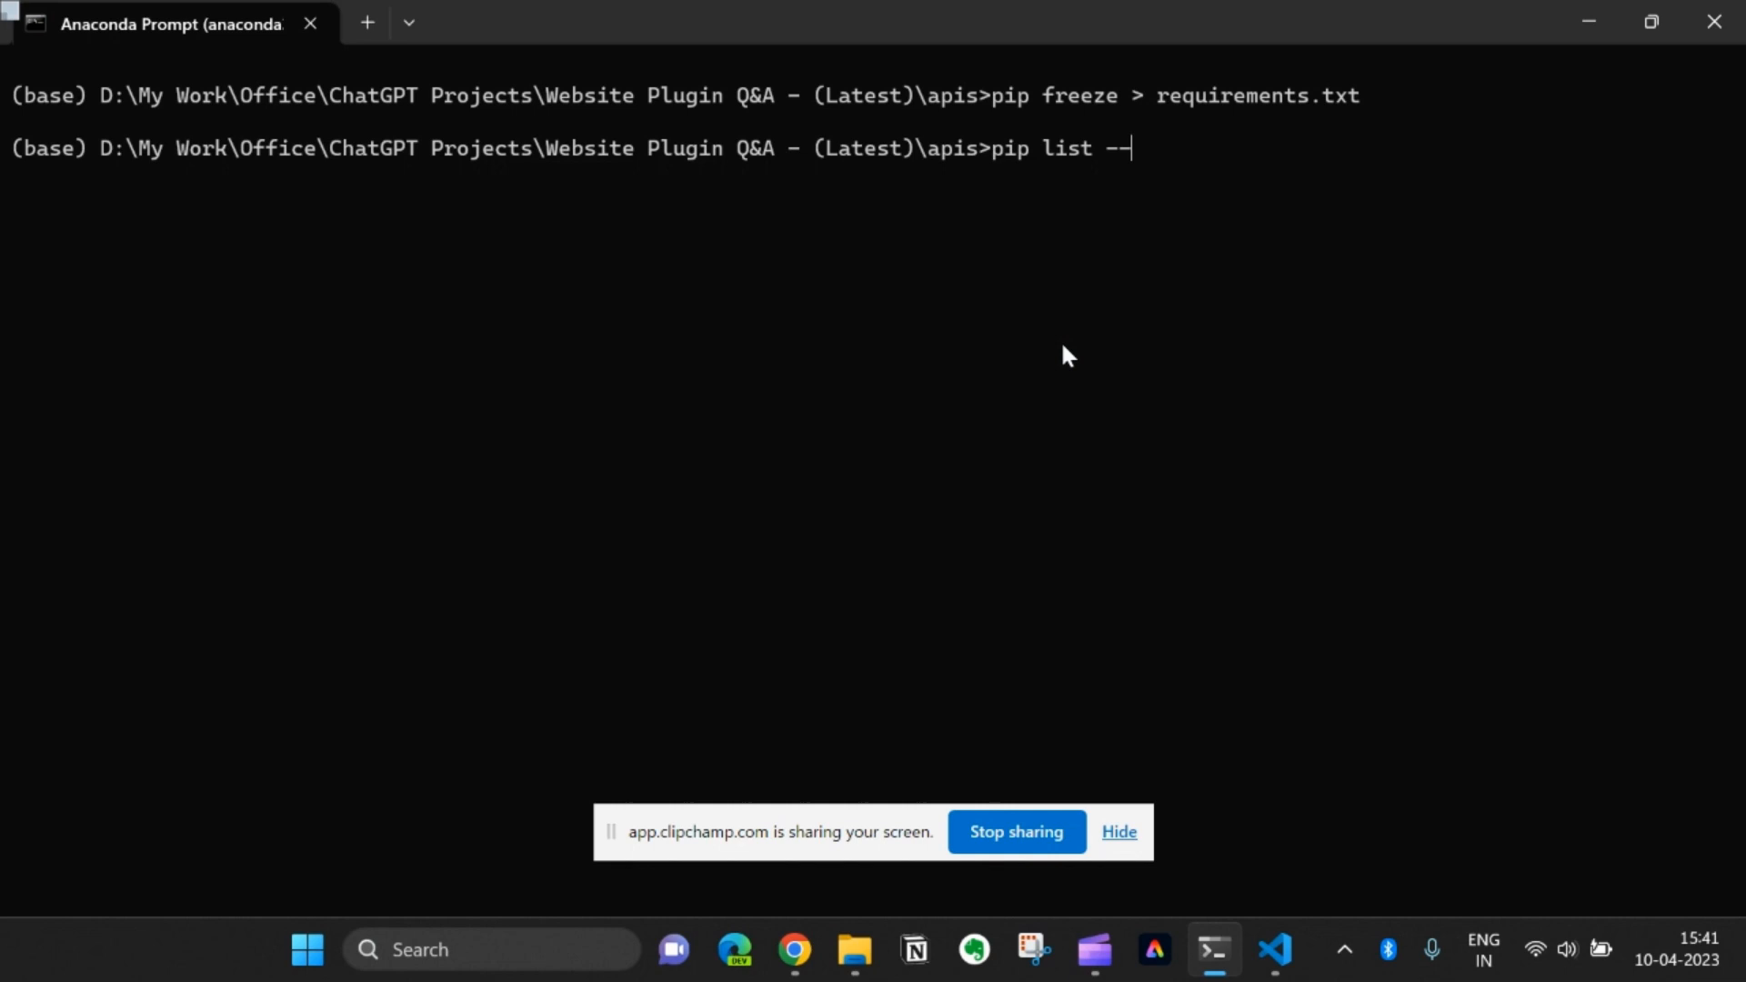
text(f)
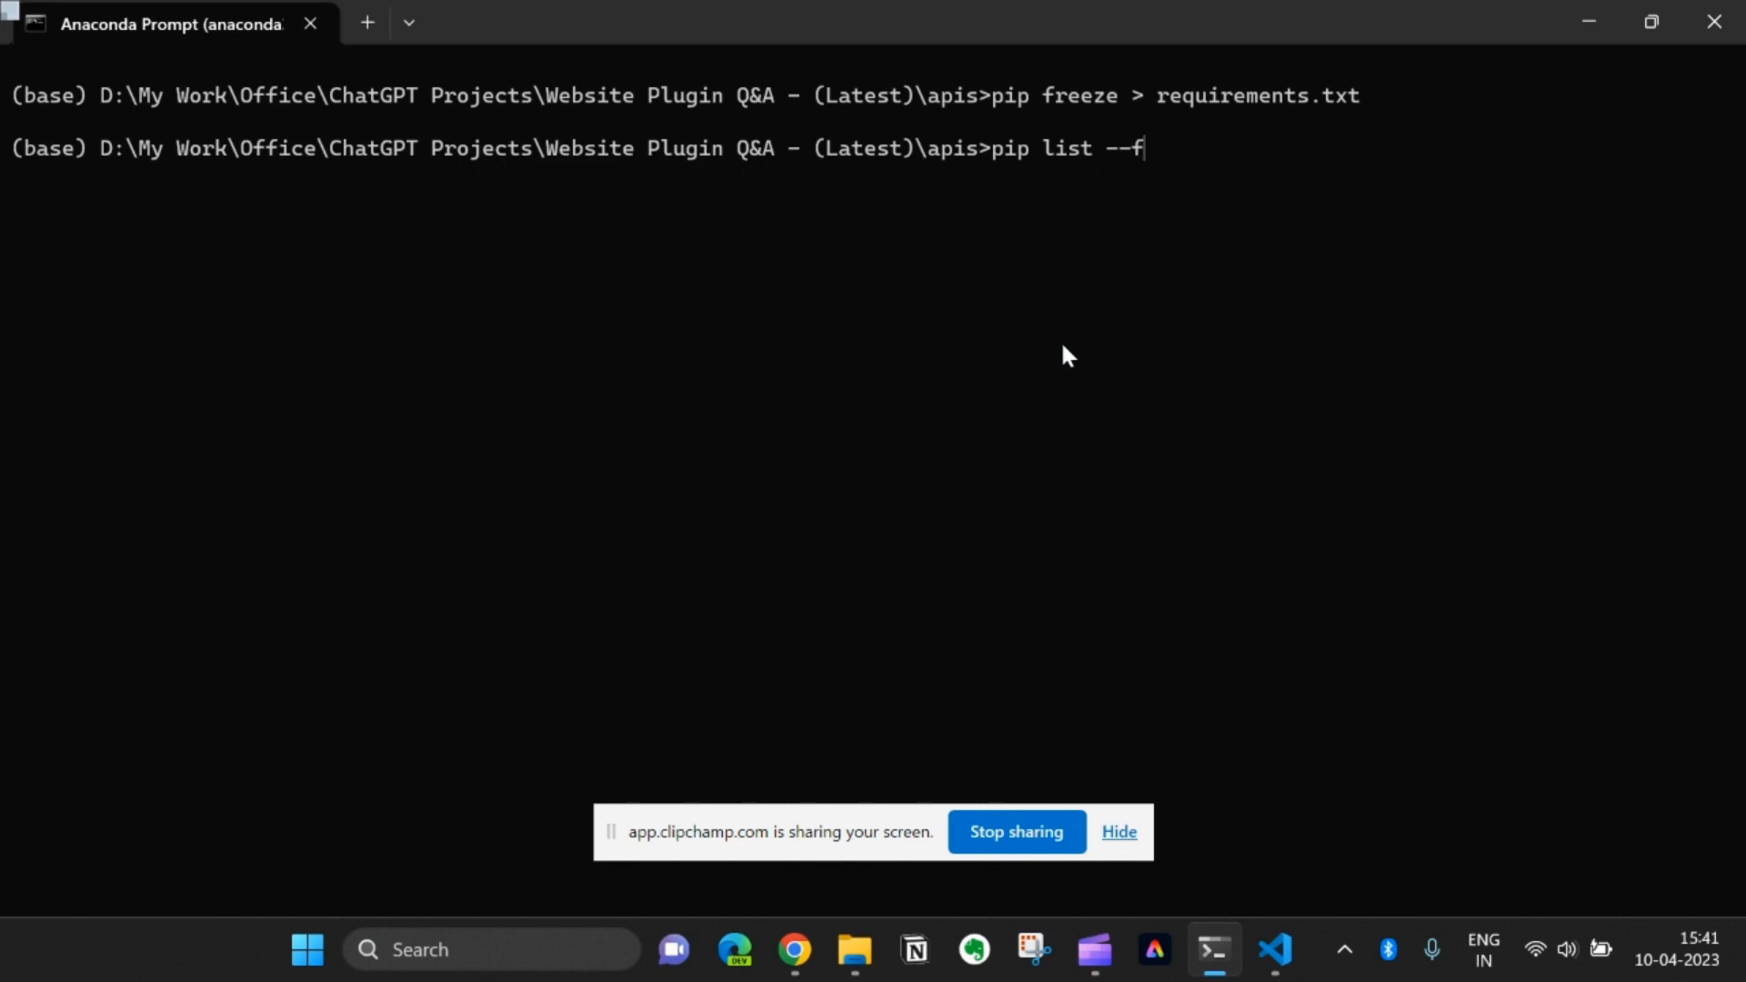
text(orm)
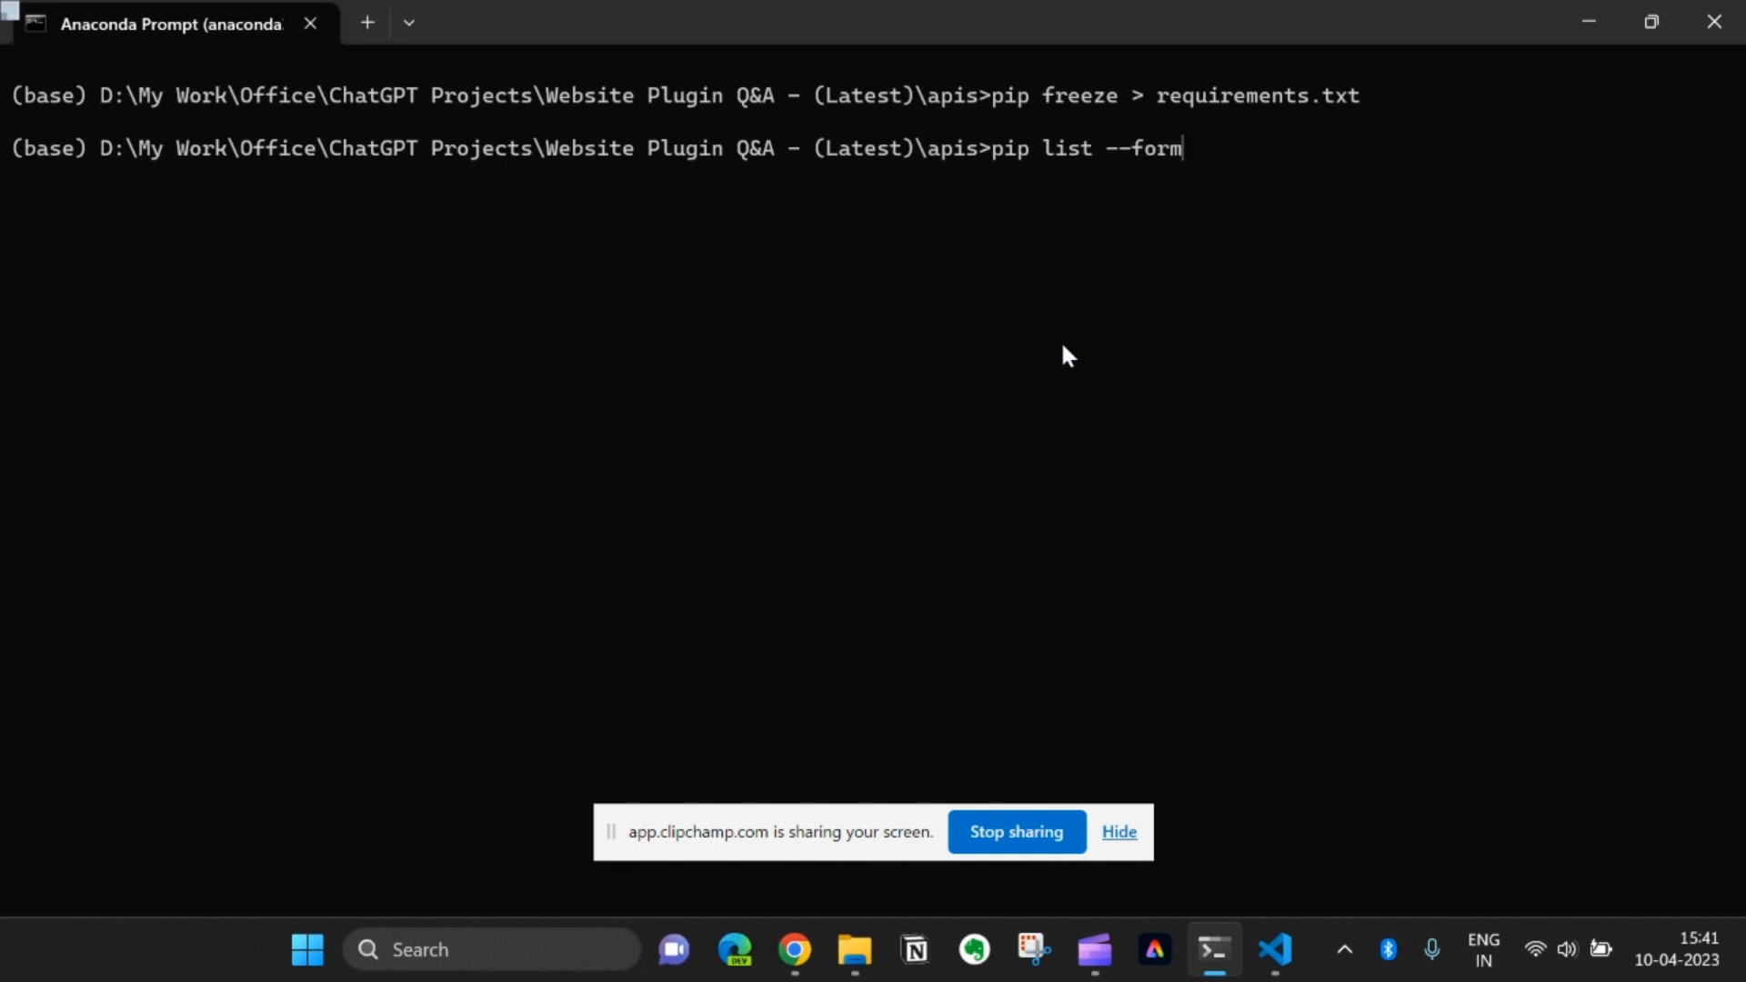
text(at=)
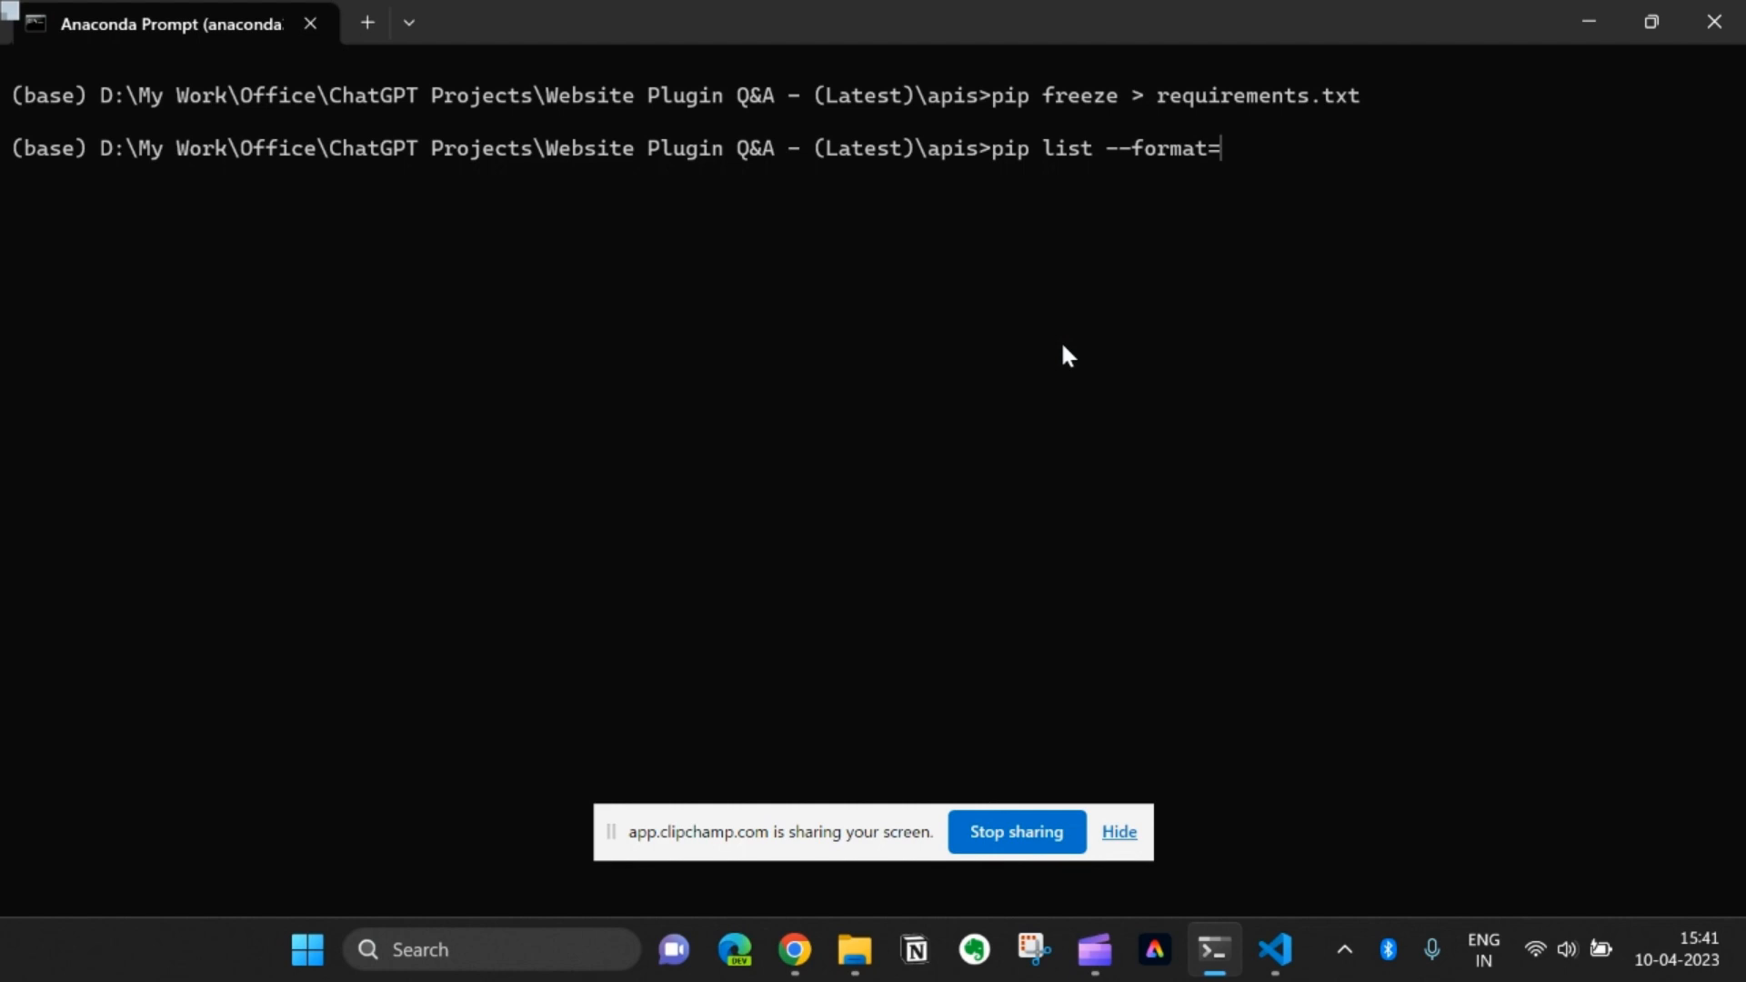
text(freeze > requirement)
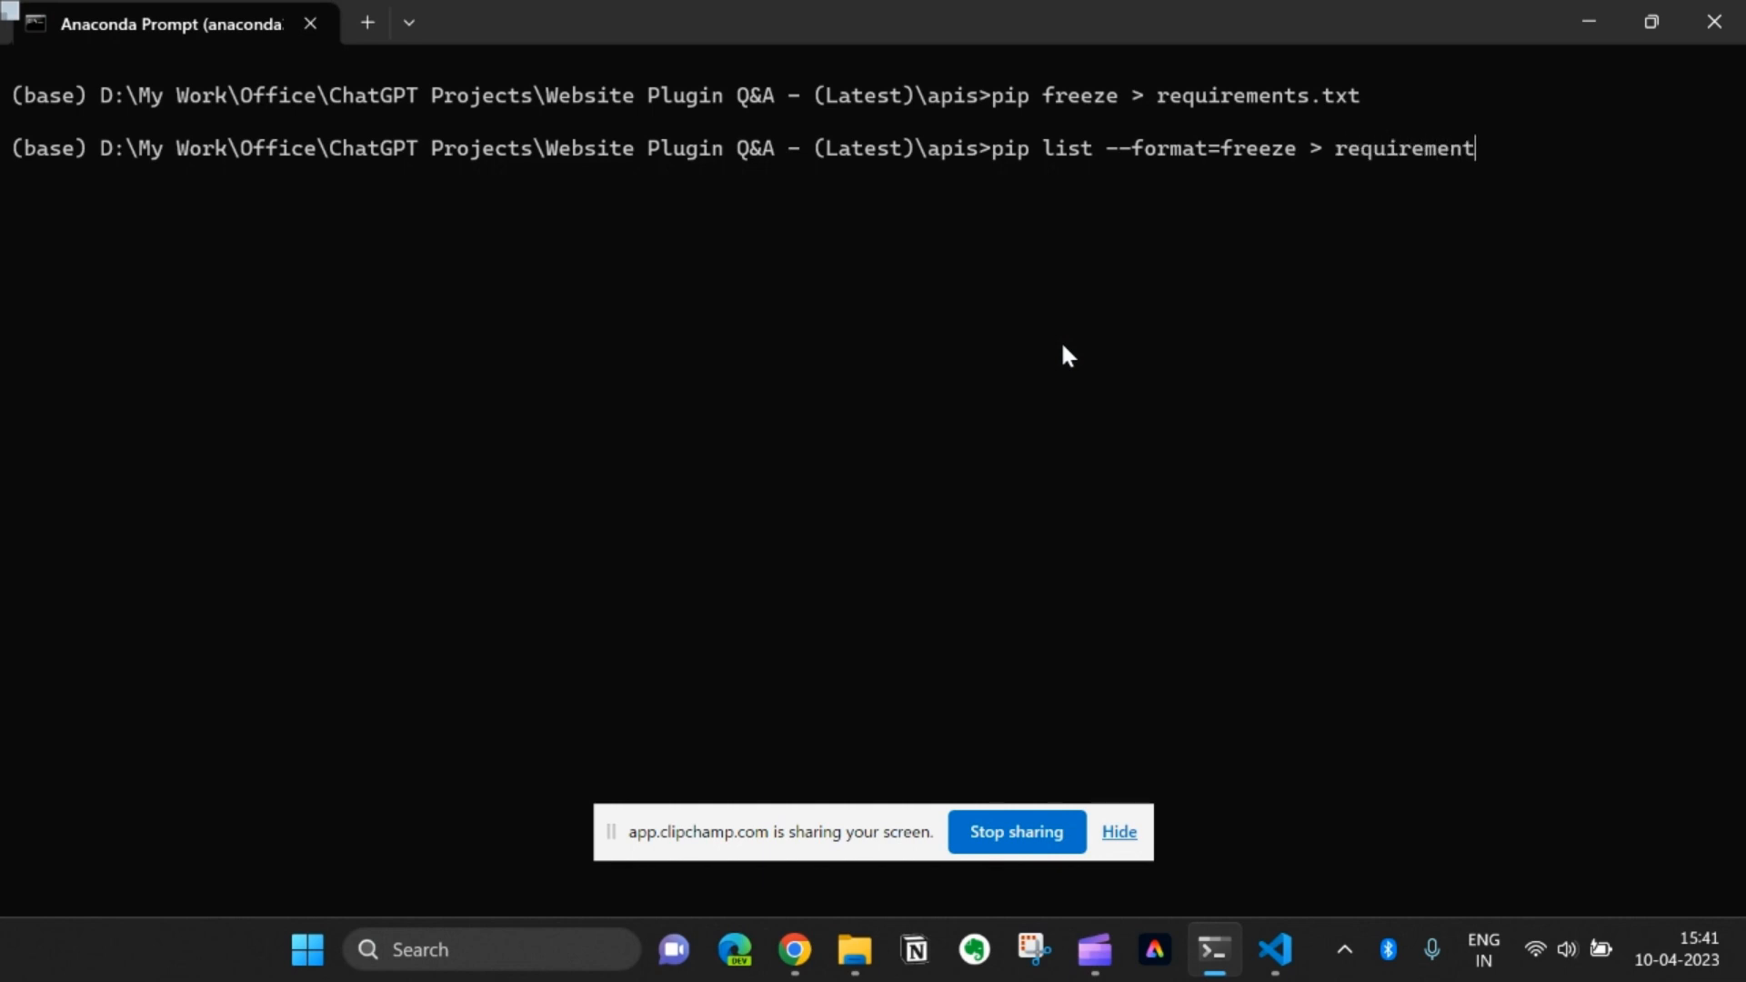
text(s.txt)
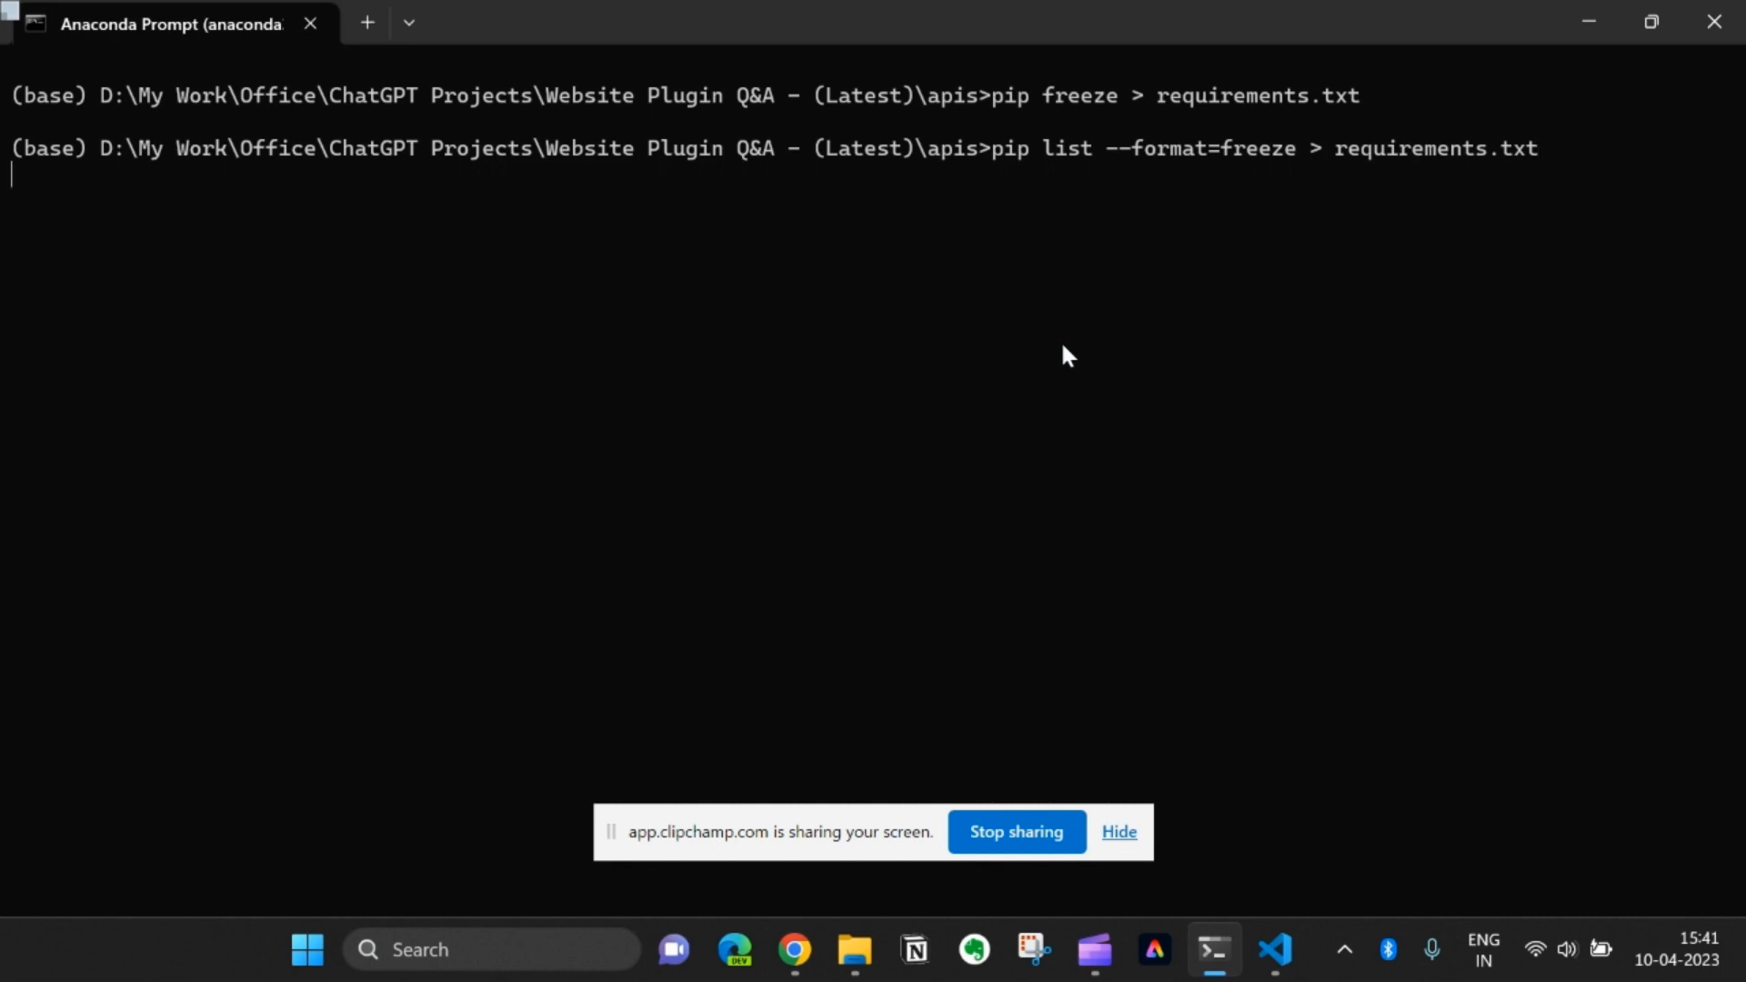
key(Return)
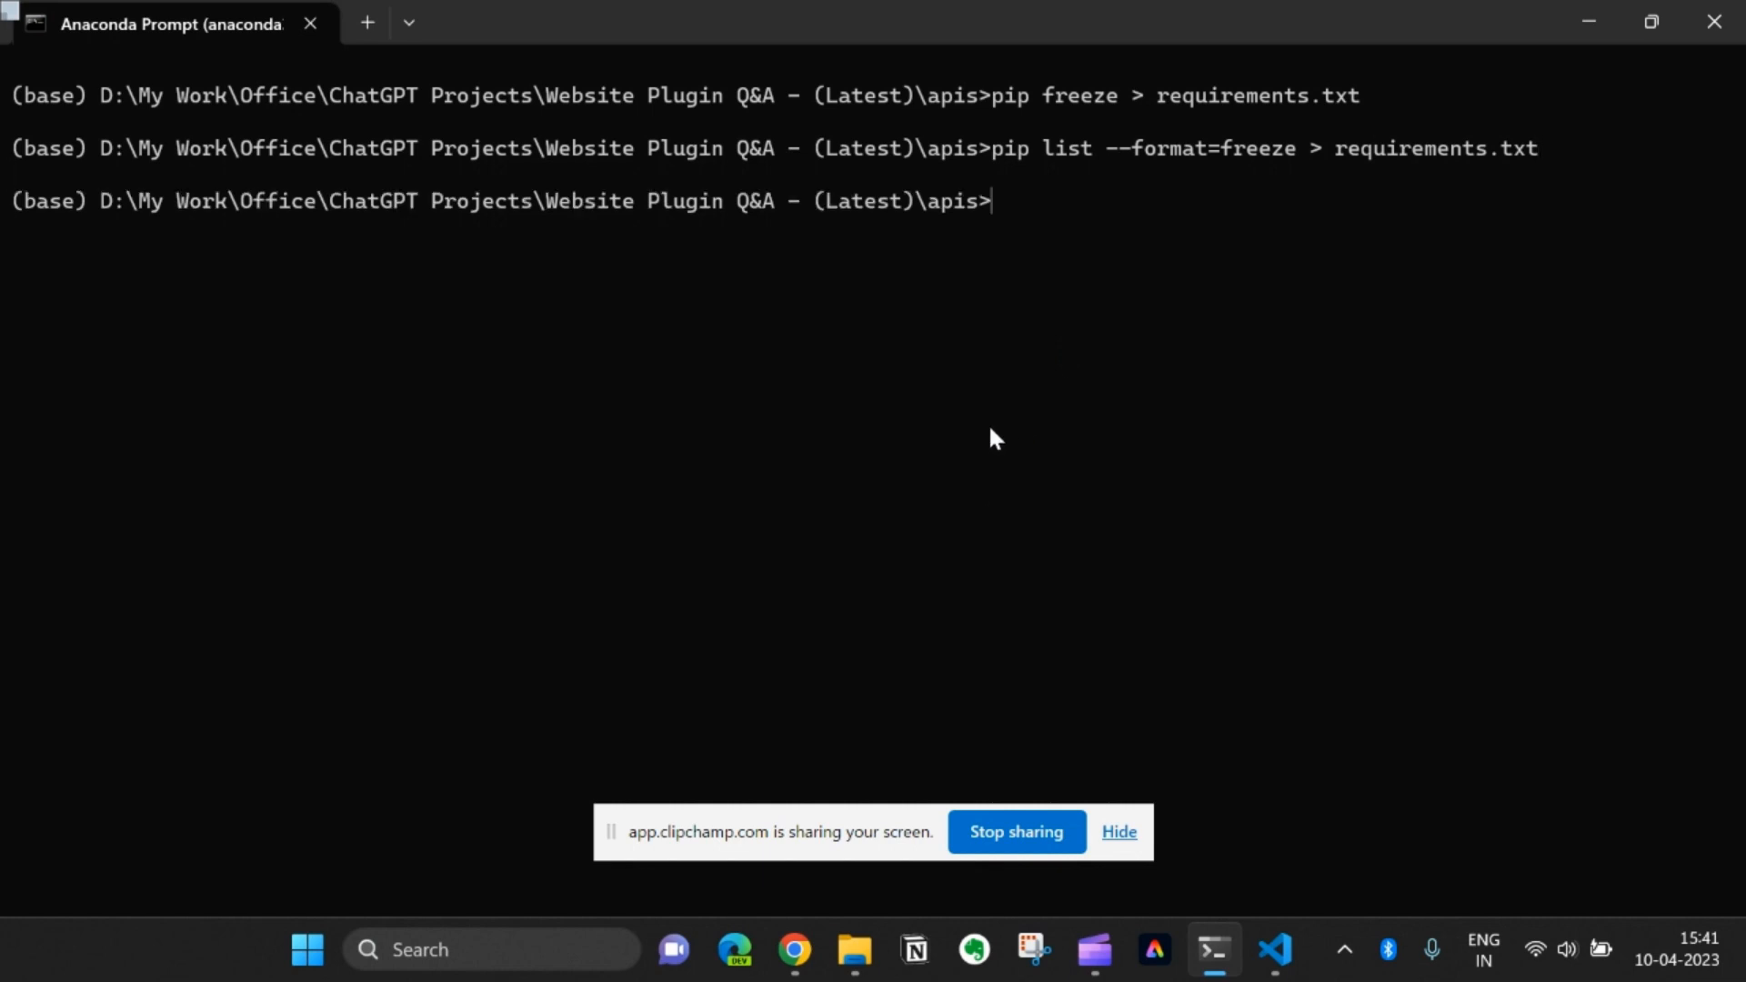
Step: Switch to VS Code to view requirements.txt with name==version entries like alabaster==0.7.12
click(1273, 950)
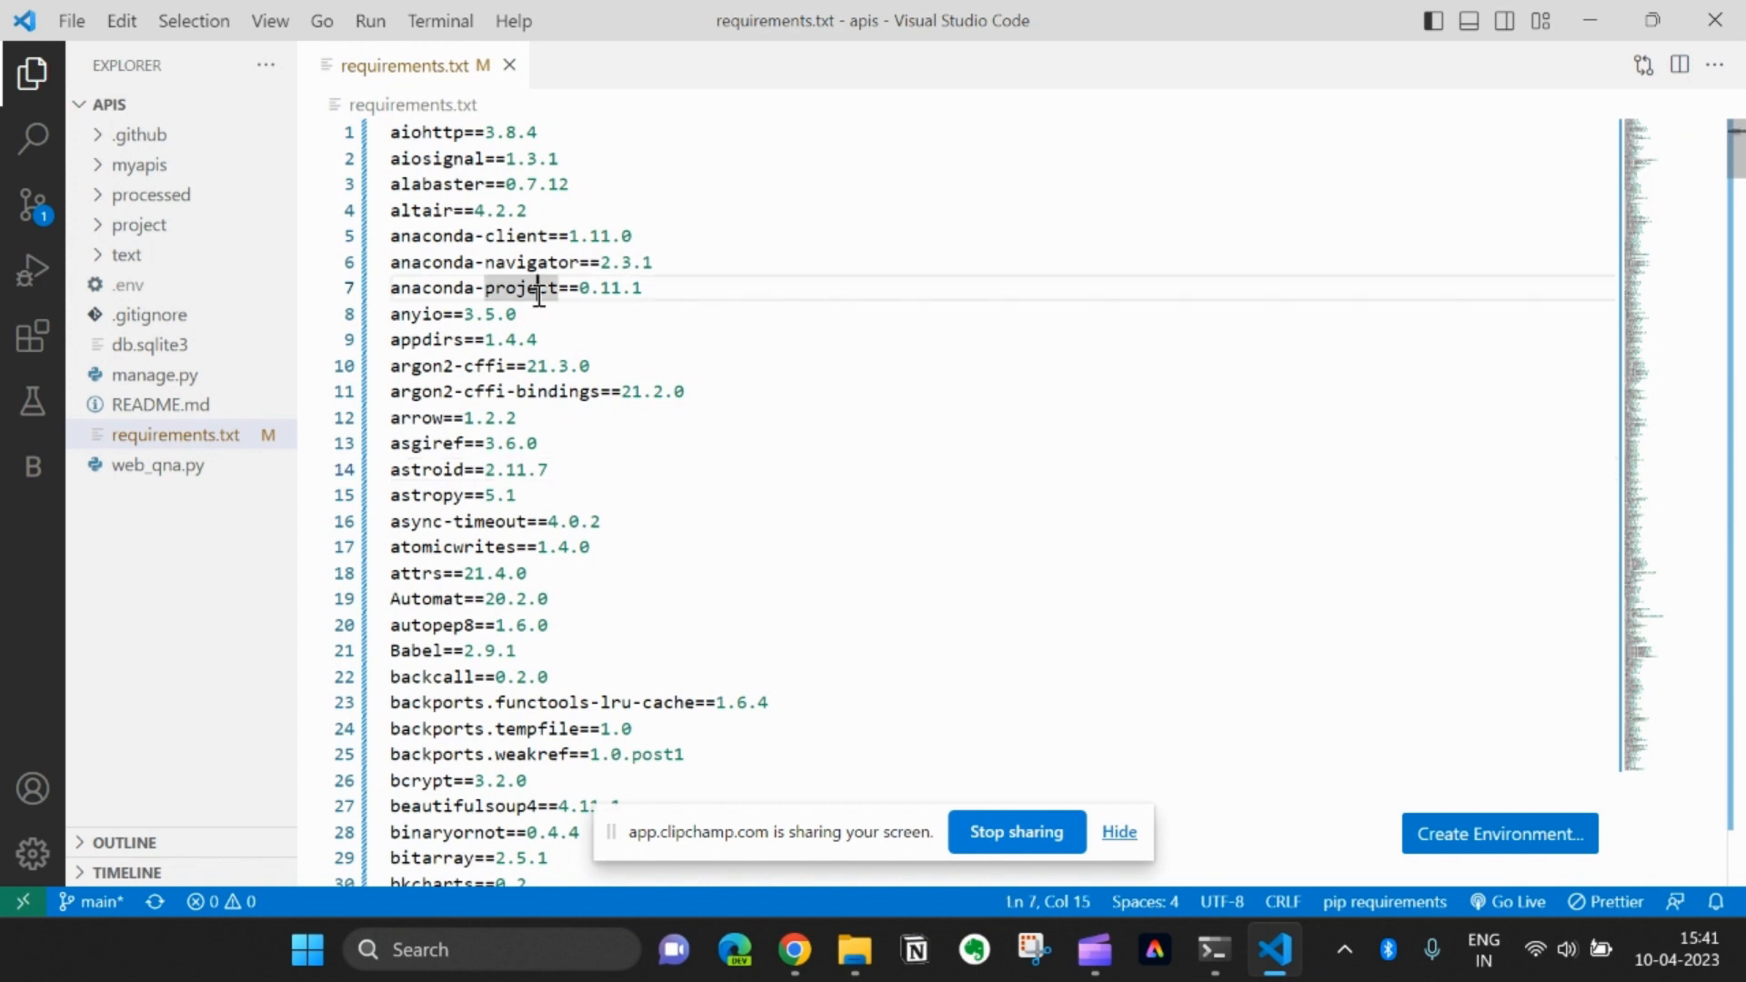
mouse_move(1058, 670)
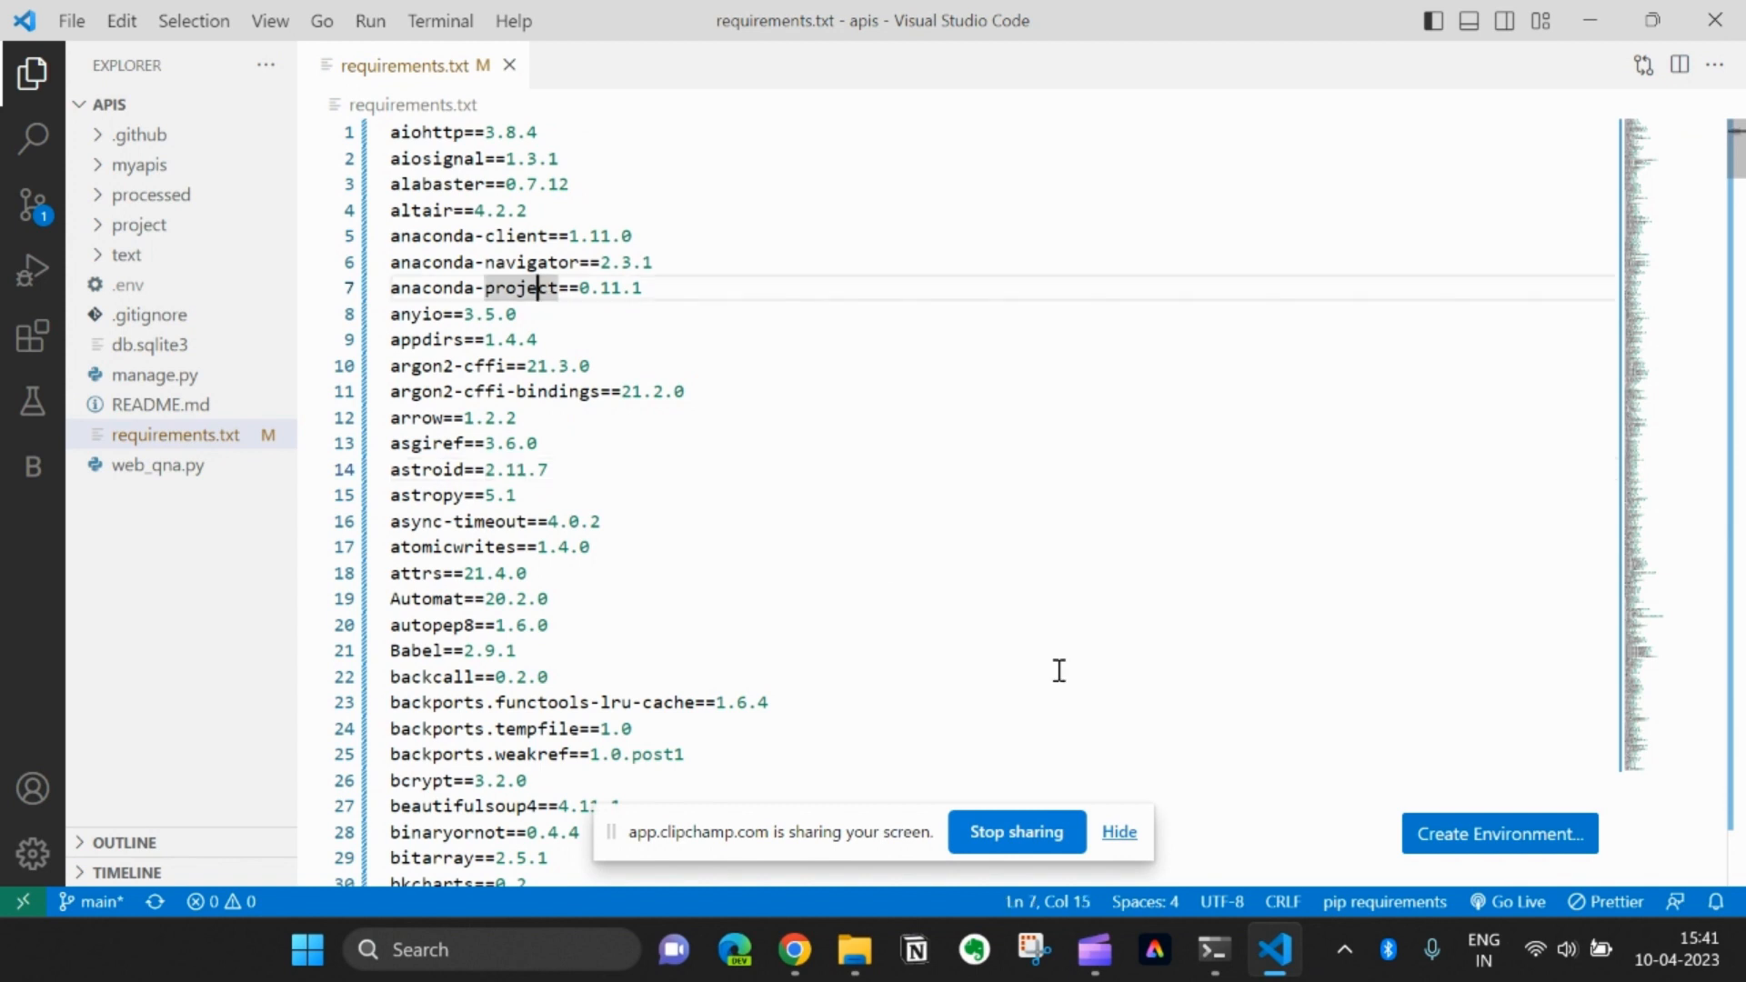